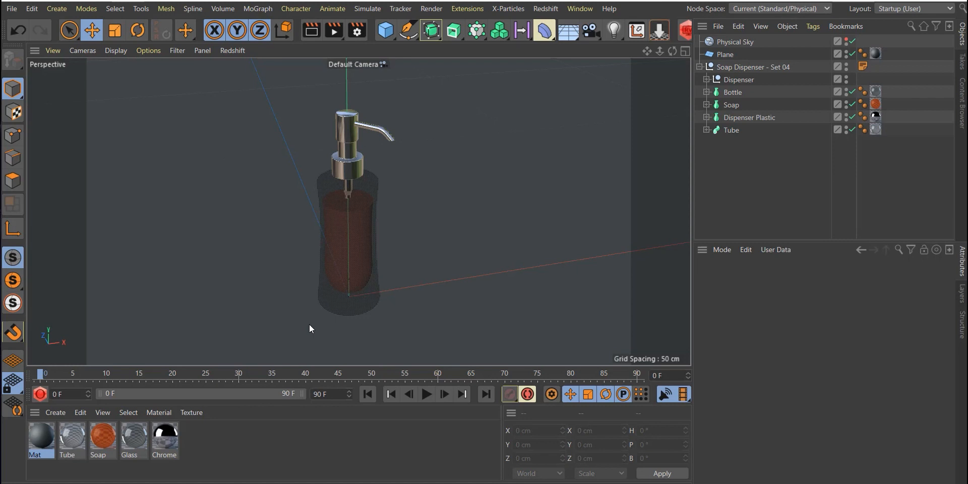
mouse_move(276, 296)
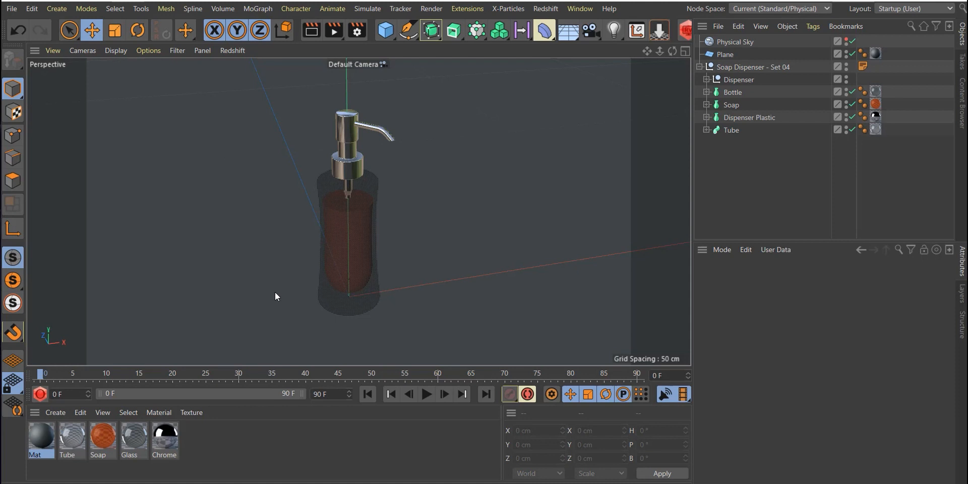
mouse_move(362, 55)
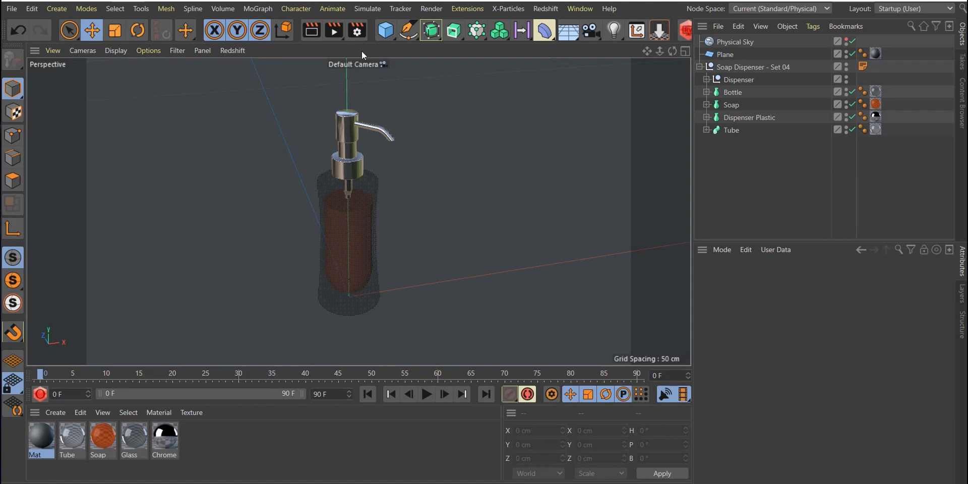
- Start an Interactive Render Region previewing the soap dispenser
click(357, 29)
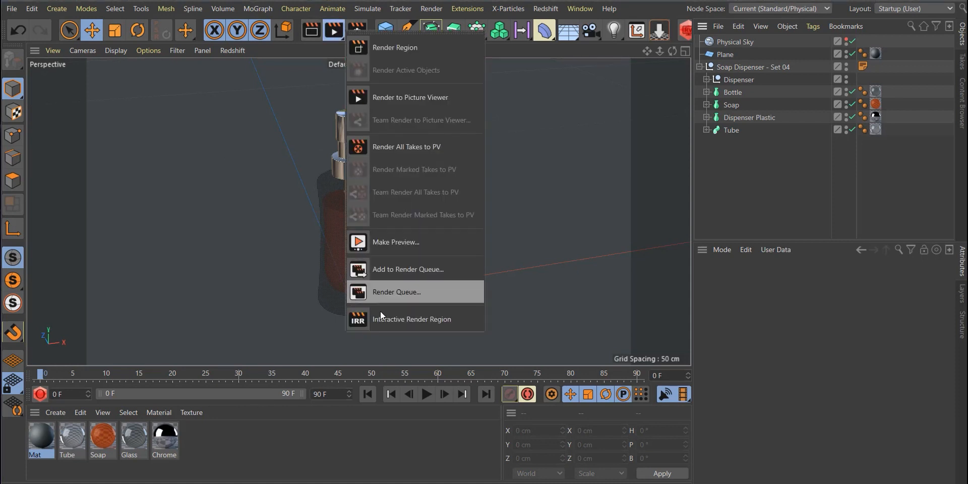
click(395, 47)
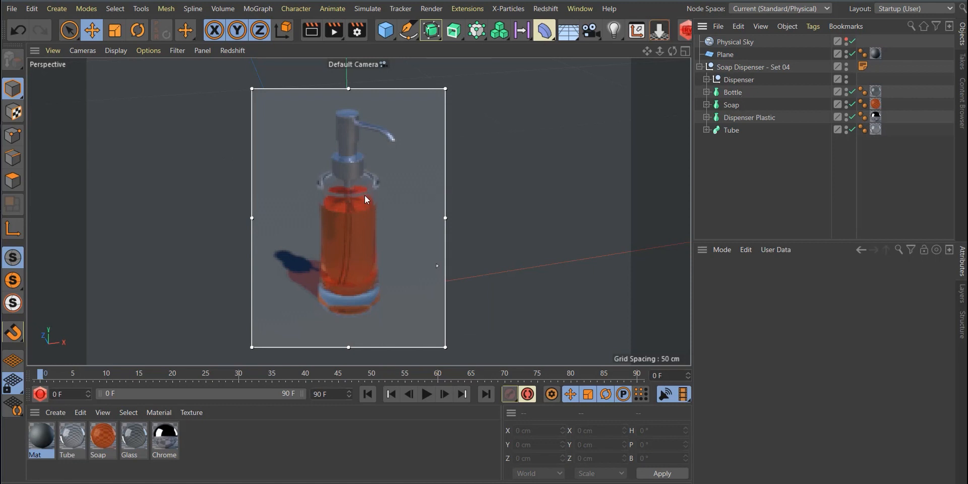
mouse_move(371, 193)
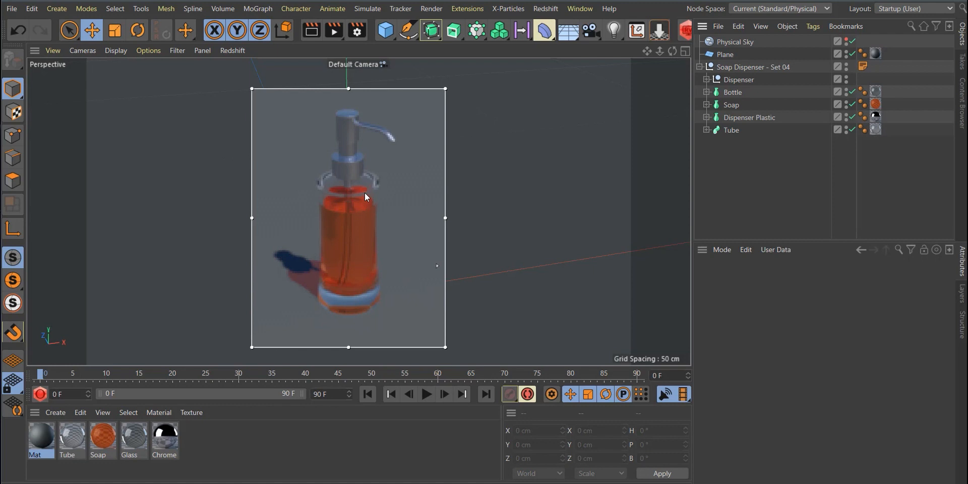
mouse_move(72, 435)
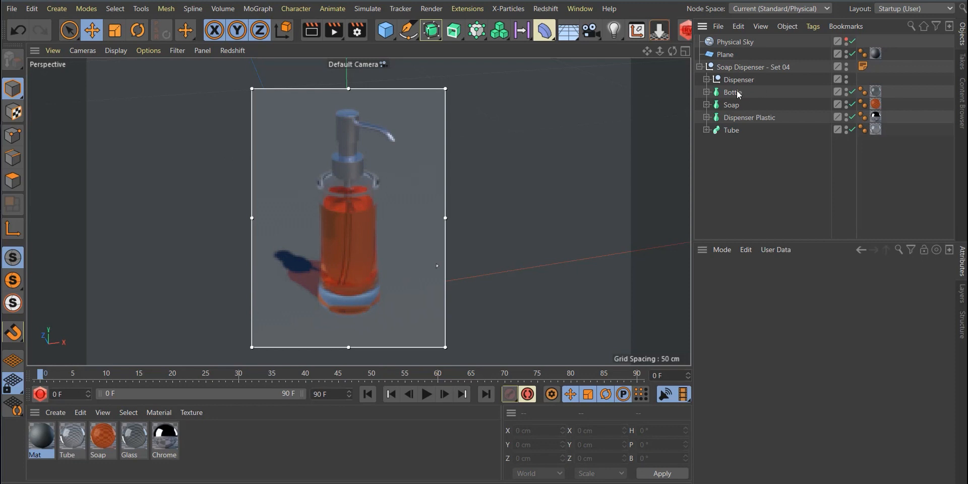
- Add a Display tag to Bottle with Visibility enabled at 100%, closing the render preview
right_click(732, 91)
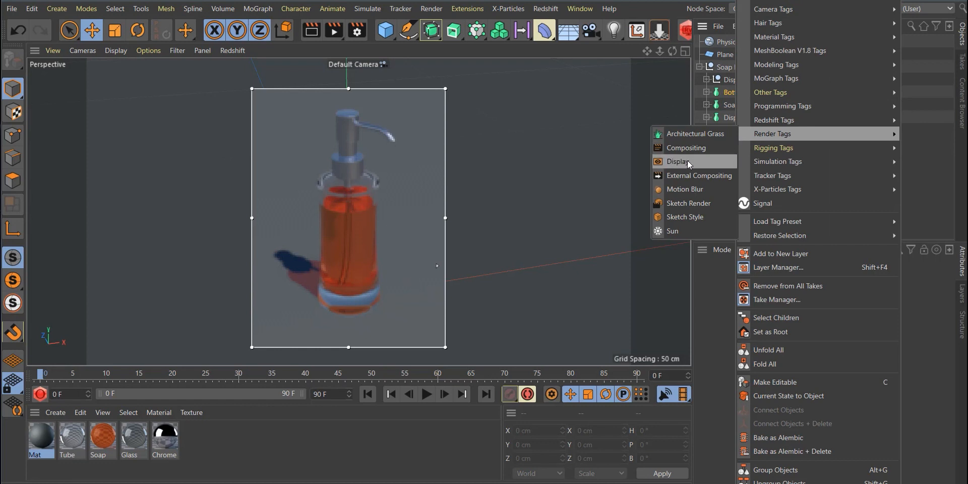
click(678, 161)
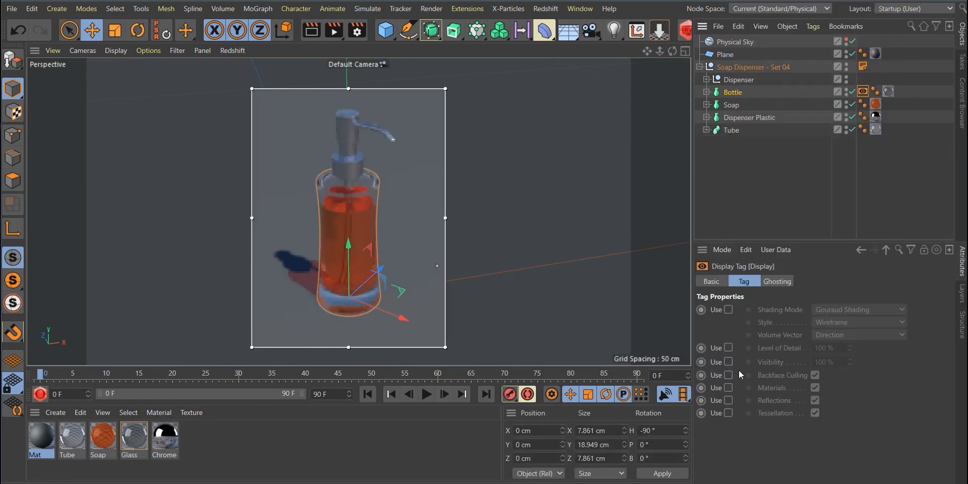
mouse_move(740, 374)
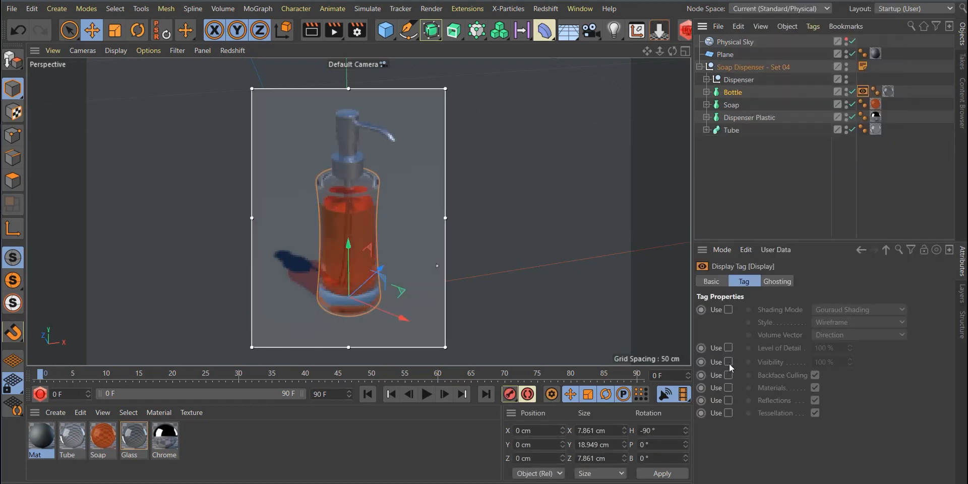
click(727, 362)
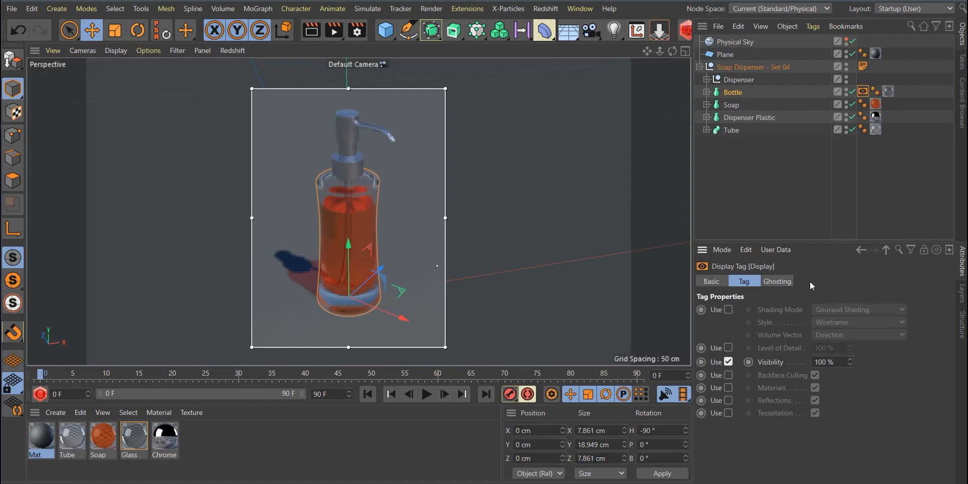
click(861, 92)
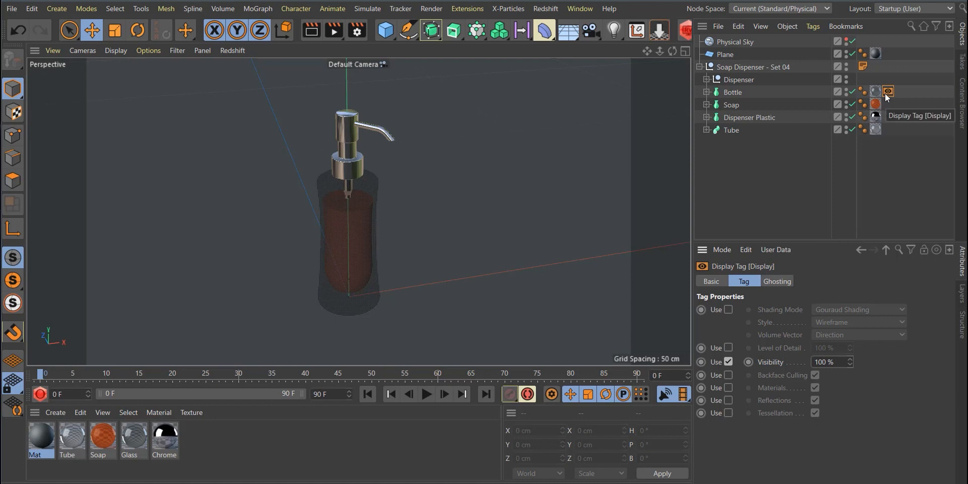
mouse_move(885, 102)
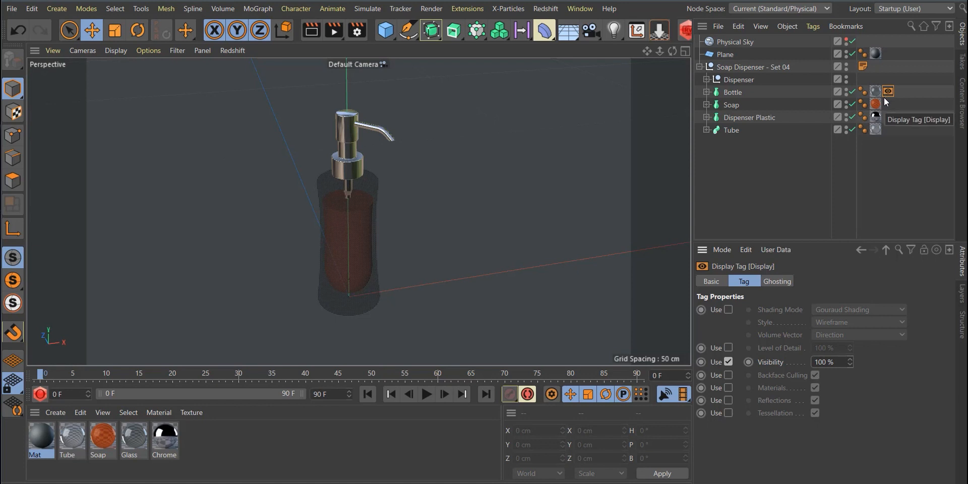
mouse_move(887, 101)
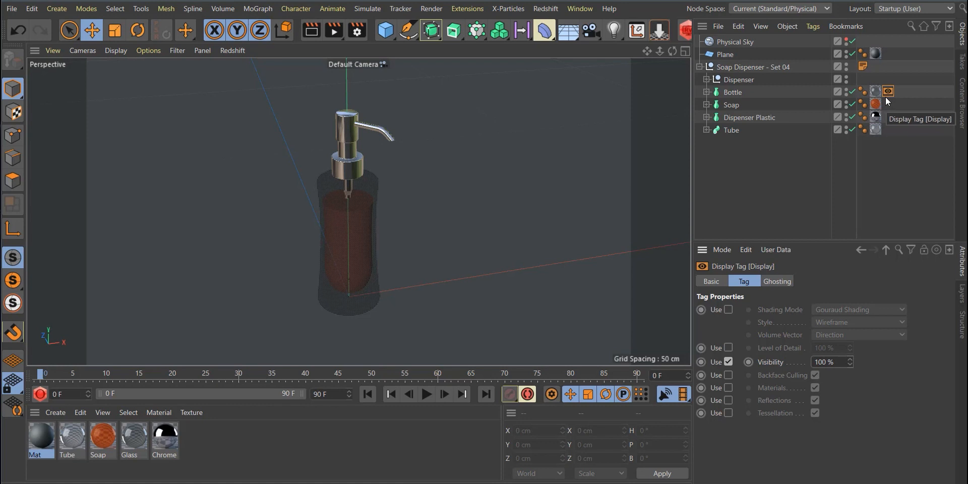
mouse_move(875, 125)
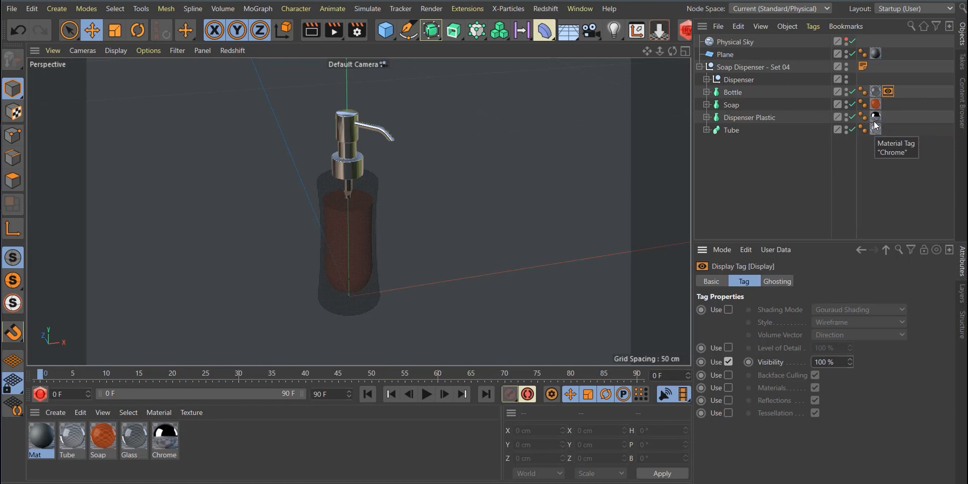
mouse_move(804, 134)
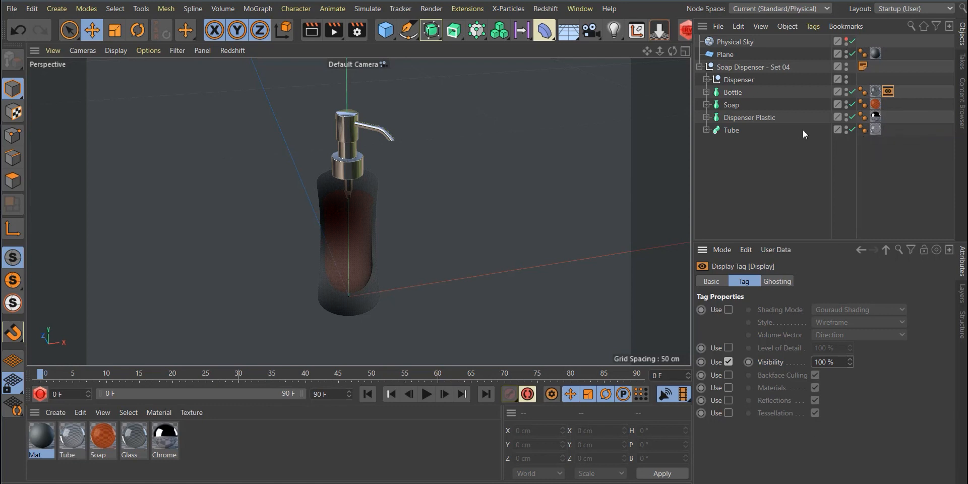